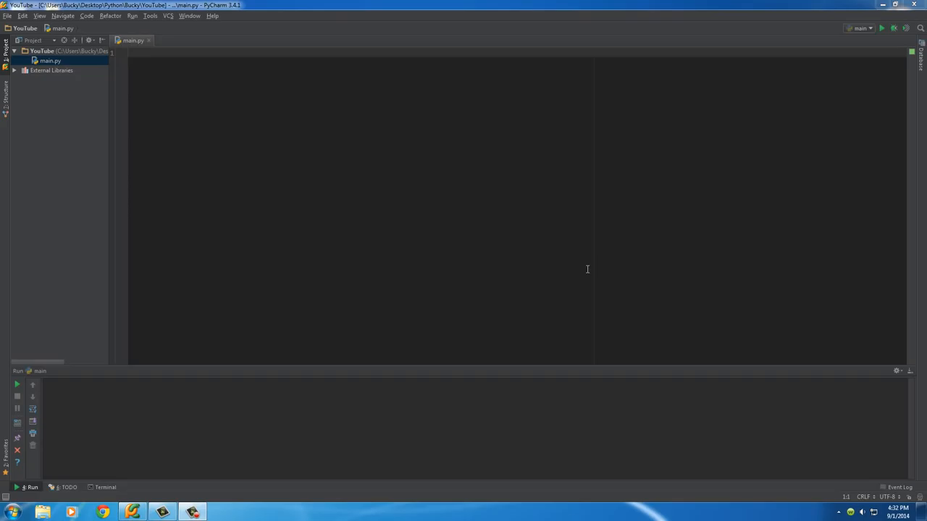
{"action": "mouse_move", "coordinate": [320, 138]}
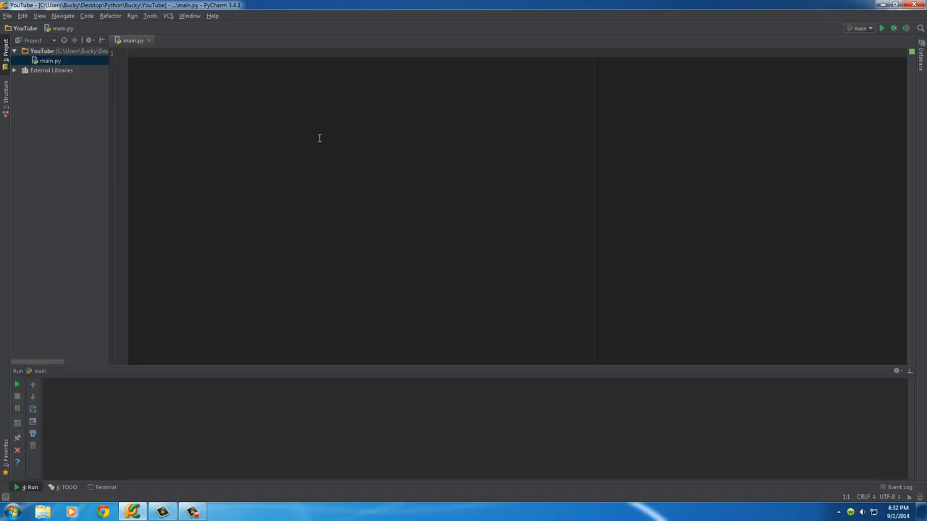
{"action": "mouse_move", "coordinate": [262, 122]}
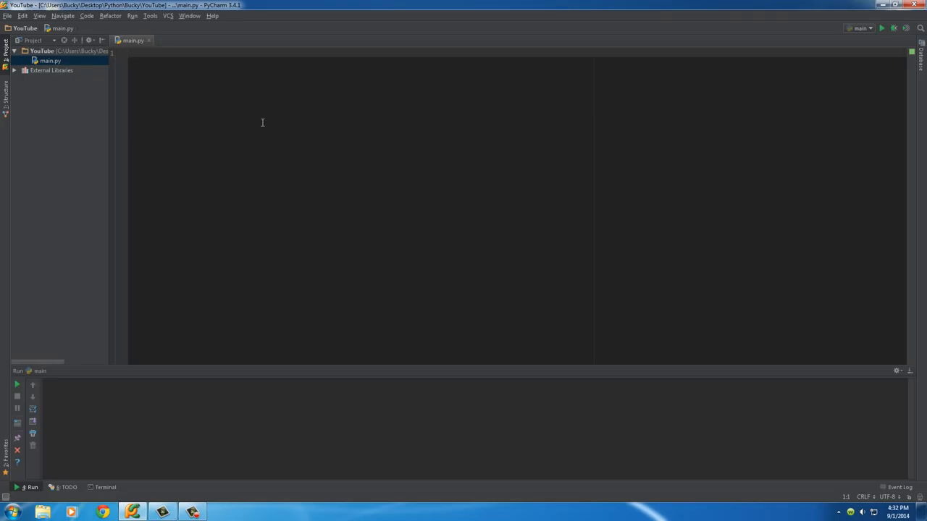
Step: Type classmates = {'Tony':'cool but smells'} as the first dictionary entry in main.py
{"action": "type", "text": "classma"}
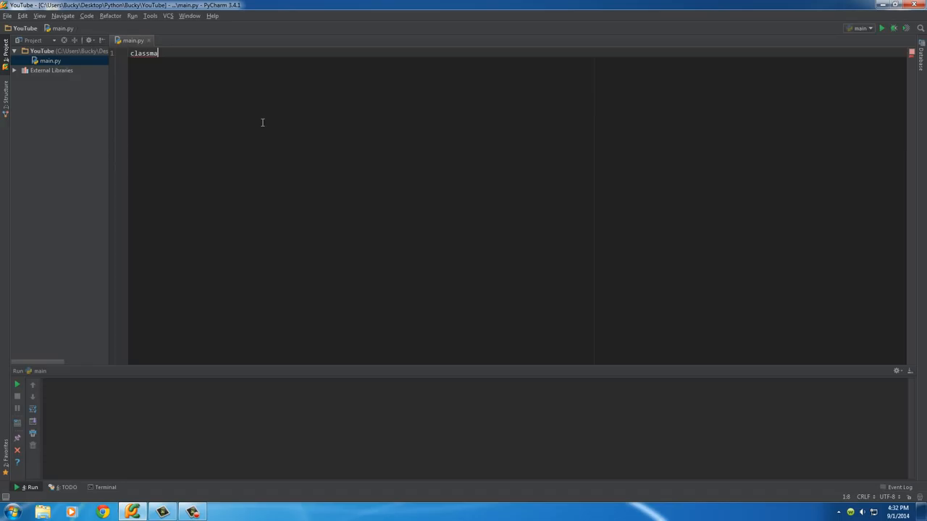
{"action": "type", "text": "tes ="}
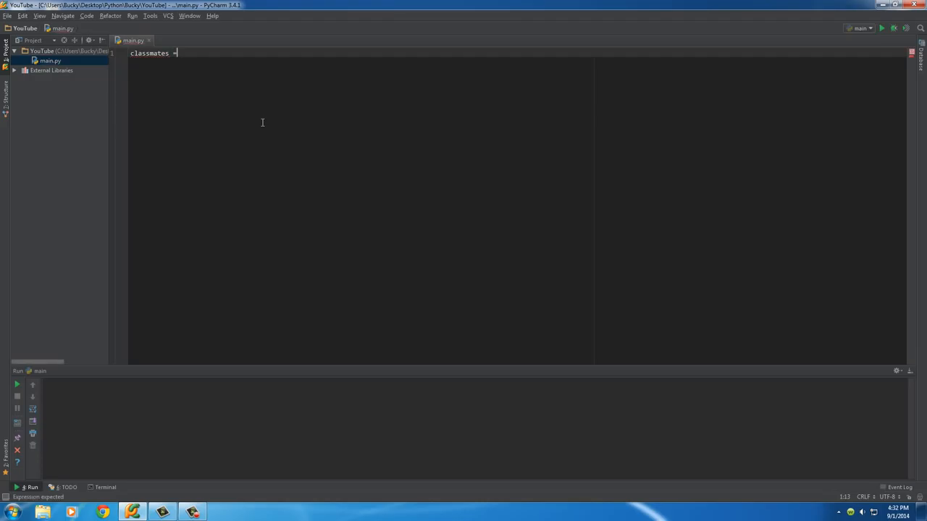
{"action": "type", "text": "{}"}
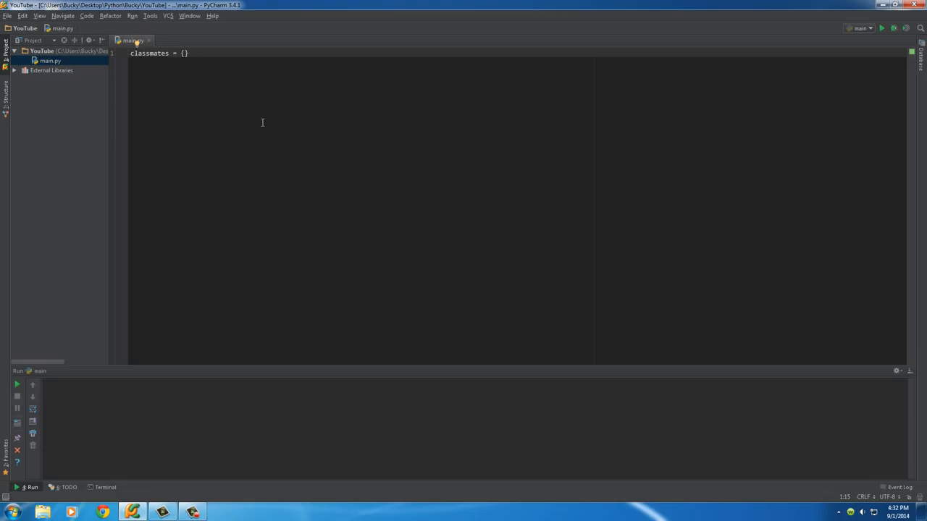
{"action": "type", "text": "\"\""}
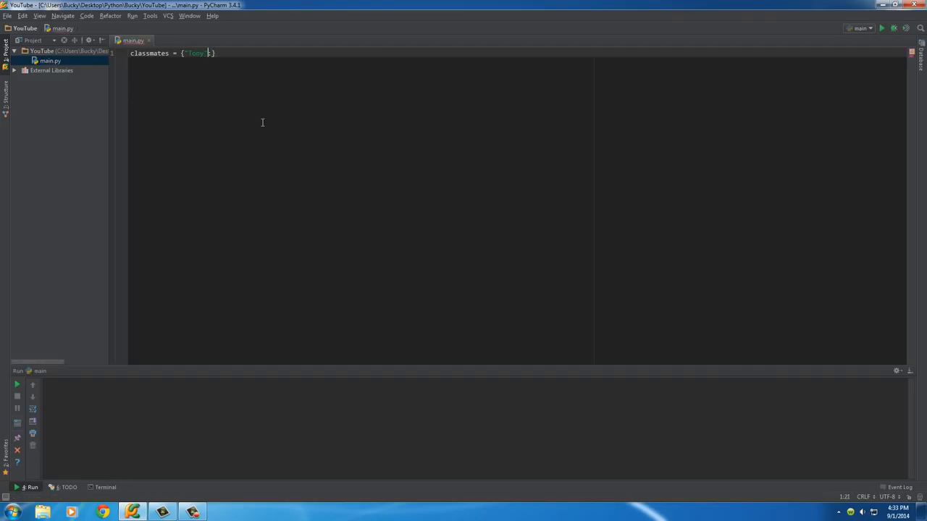
{"action": "key", "text": "BackSpace"}
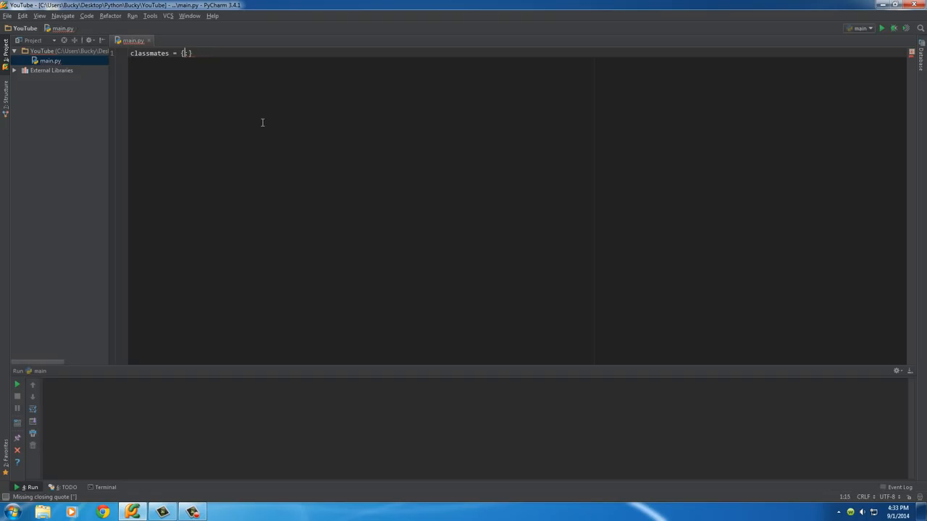
{"action": "type", "text": "Tony'"}
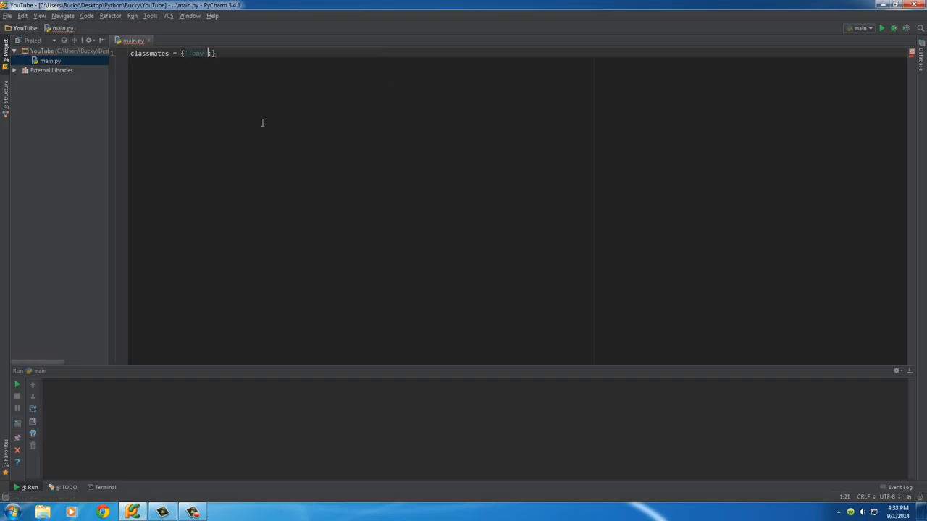
{"action": "type", "text": ":"}
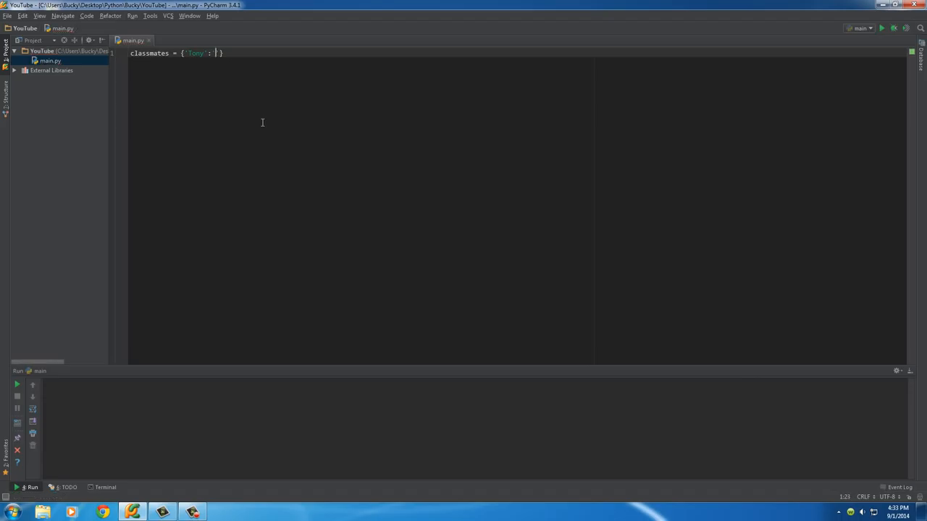
{"action": "type", "text": "'cool but"}
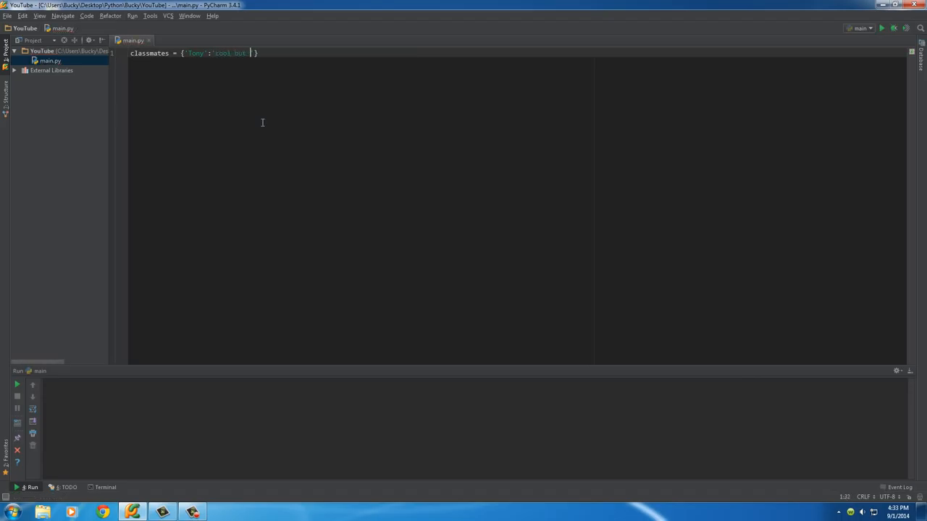
{"action": "type", "text": "smells"}
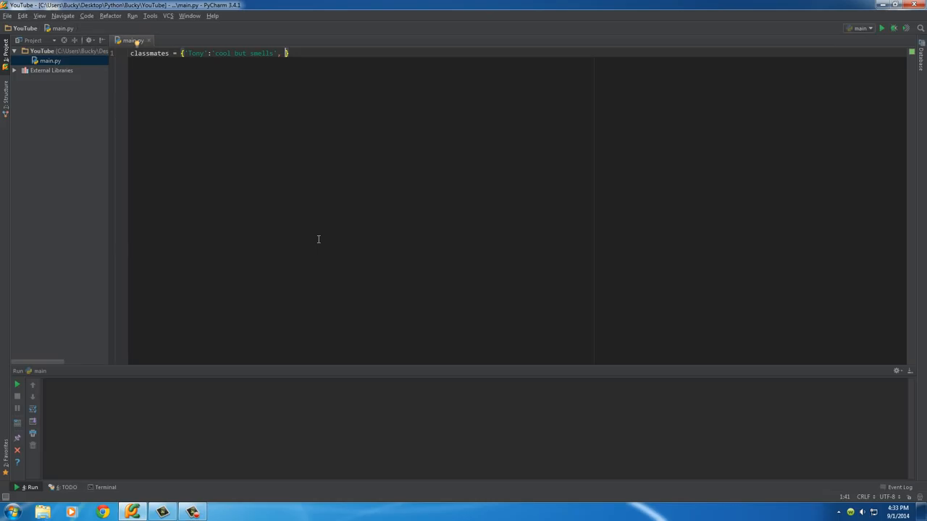
{"action": "mouse_move", "coordinate": [267, 64]}
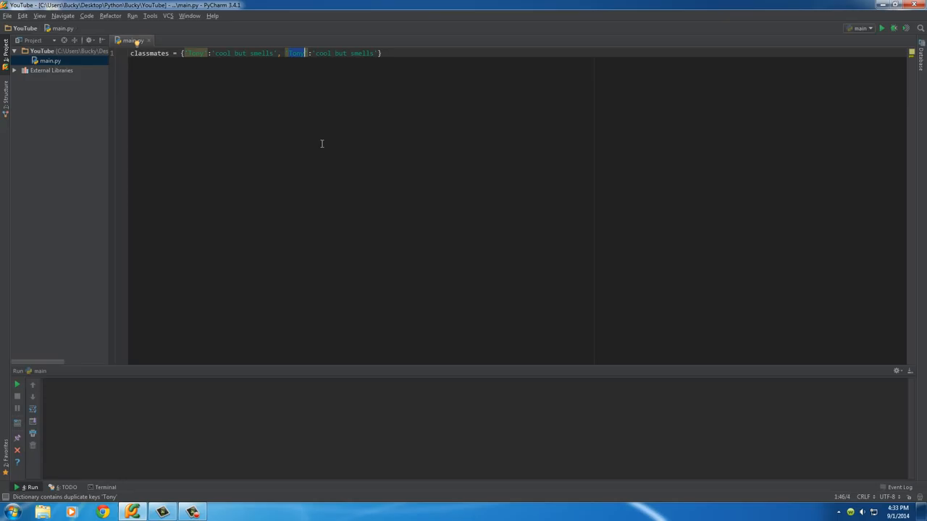
Step: Add entries 'Emma': 'sits behind me' and 'Lucy': 'asks too many questions' to classmates
{"action": "type", "text": "Emma"}
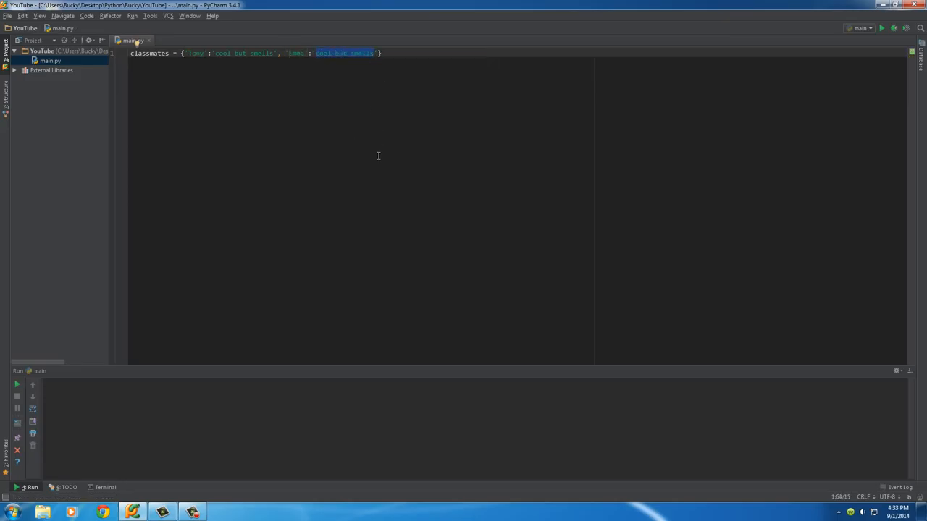
{"action": "type", "text": "sits."}
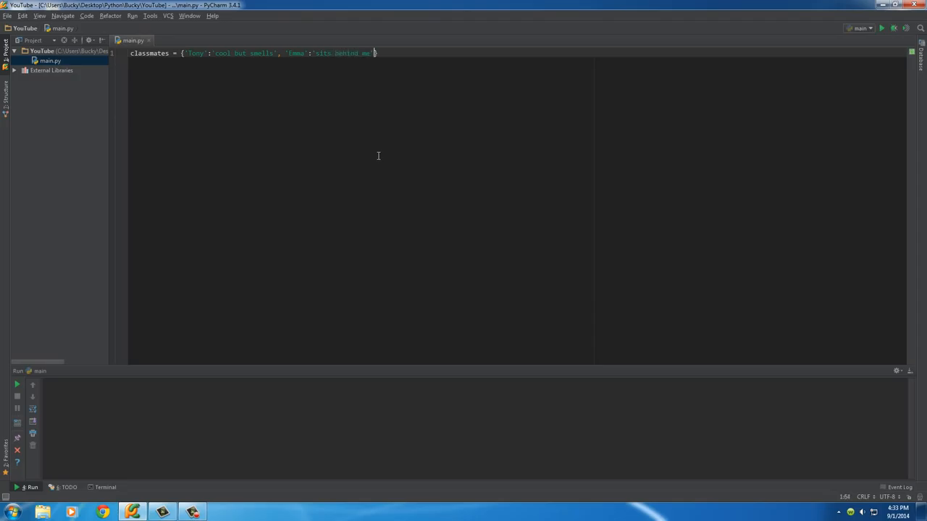
{"action": "type", "text": ", '"}
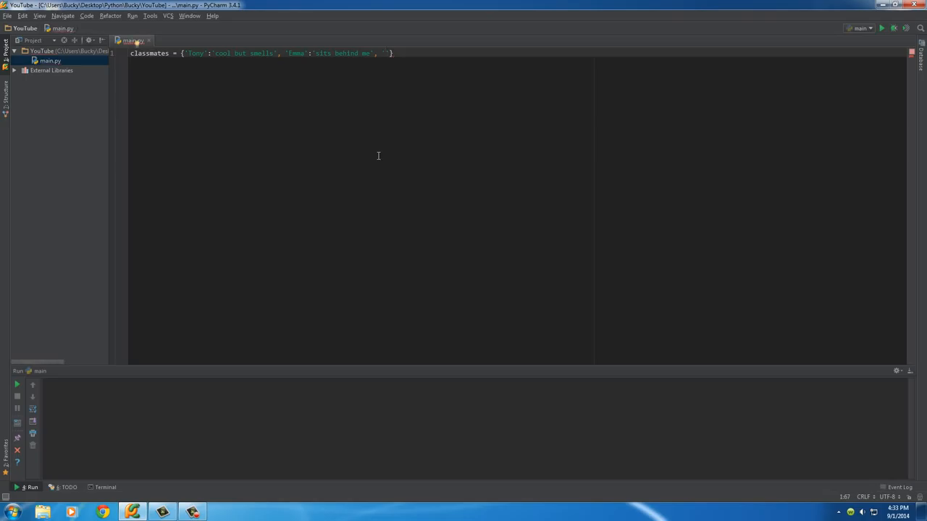
{"action": "type", "text": "lucy"}
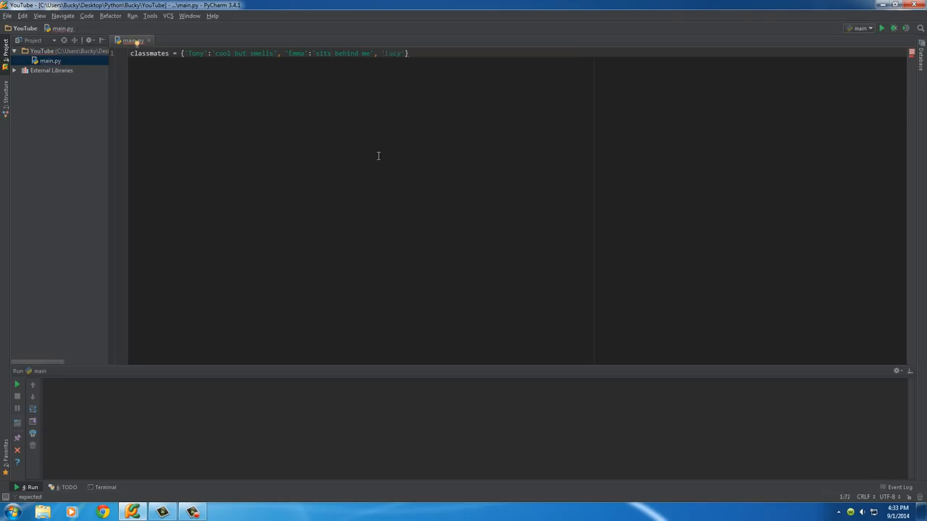
{"action": "type", "text": ":"}
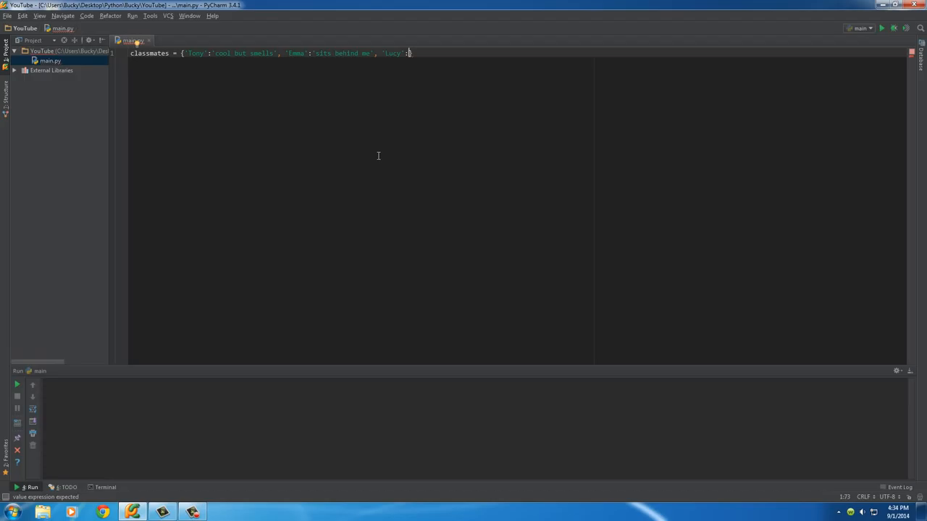
{"action": "type", "text": "asks too many questions'"}
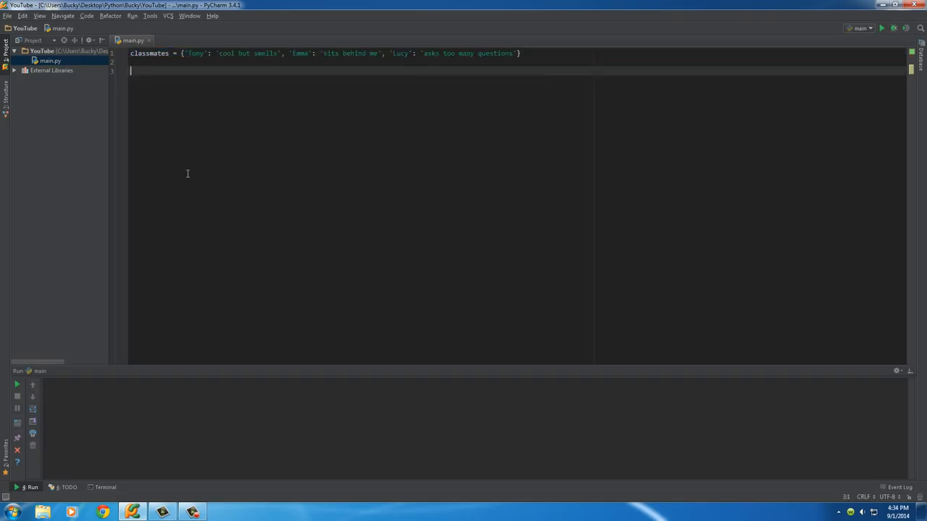
Step: Add print(classmates), run main.py, and duplicate the print line below it
{"action": "type", "text": "print(classmates"}
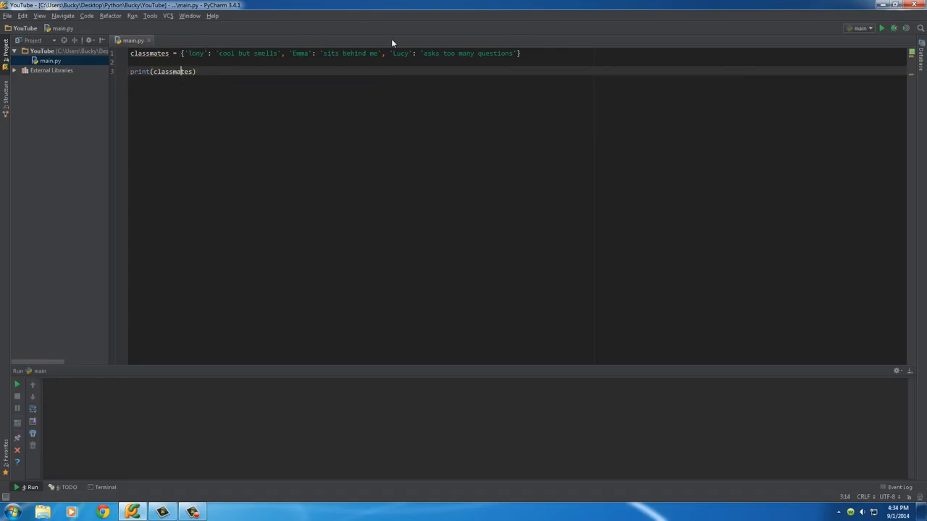
{"action": "left_click", "coordinate": [881, 27]}
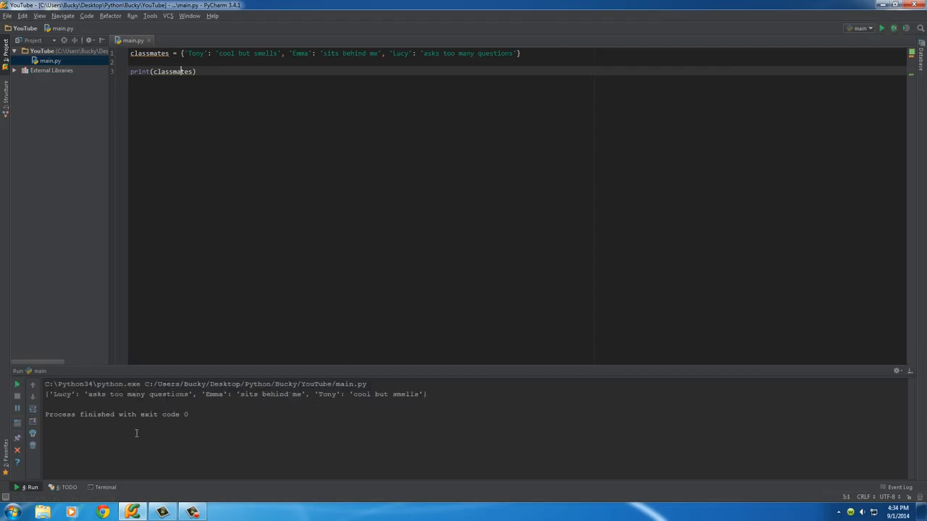
{"action": "left_click", "coordinate": [32, 395]}
{"action": "type", "text": "print(classmates"}
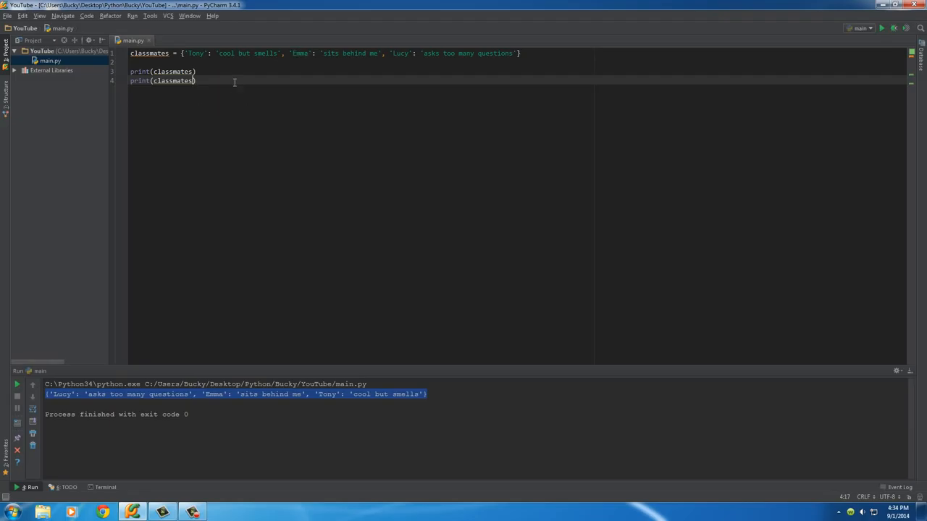
Step: Change the second print to classmates['Emma'], run it, and highlight the printed 'sits behind me'
{"action": "type", "text": "[]"}
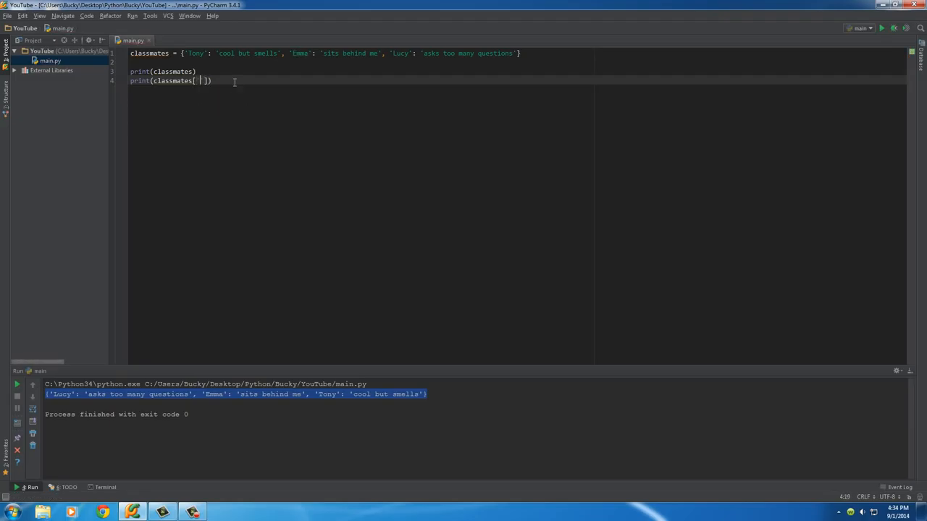
{"action": "type", "text": "'Emma'"}
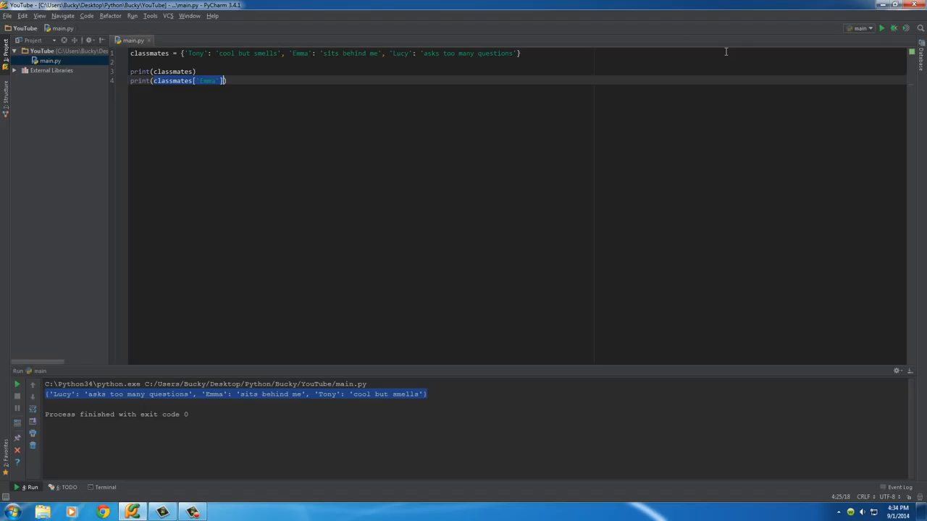
{"action": "left_click", "coordinate": [880, 28]}
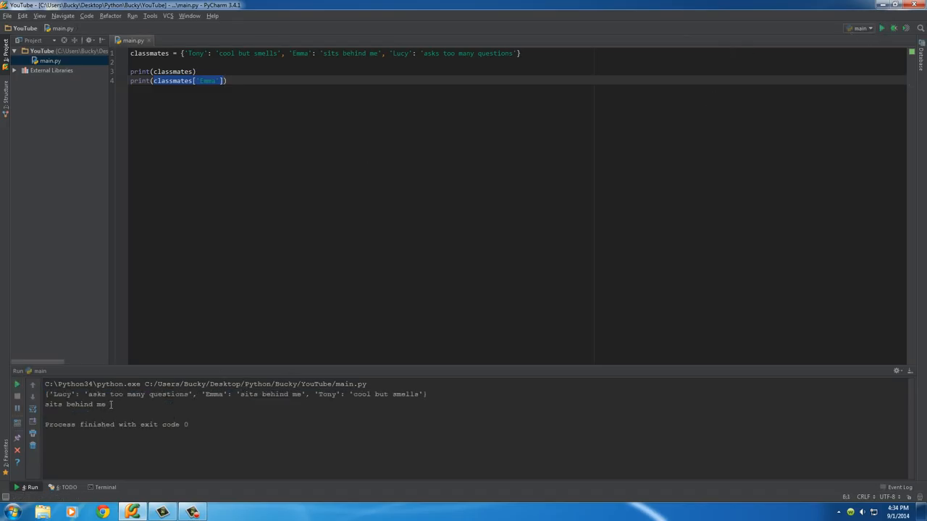
{"action": "double_click", "coordinate": [74, 404]}
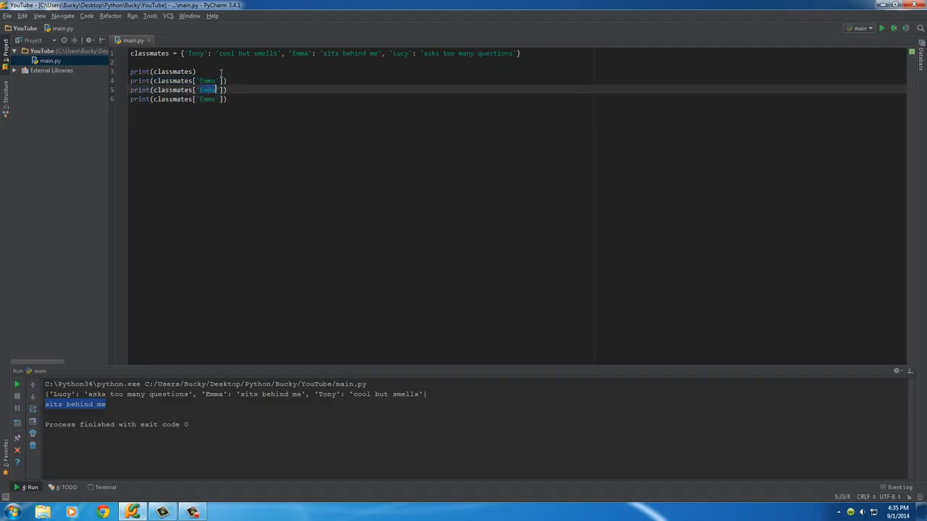
{"action": "type", "text": "Tony"}
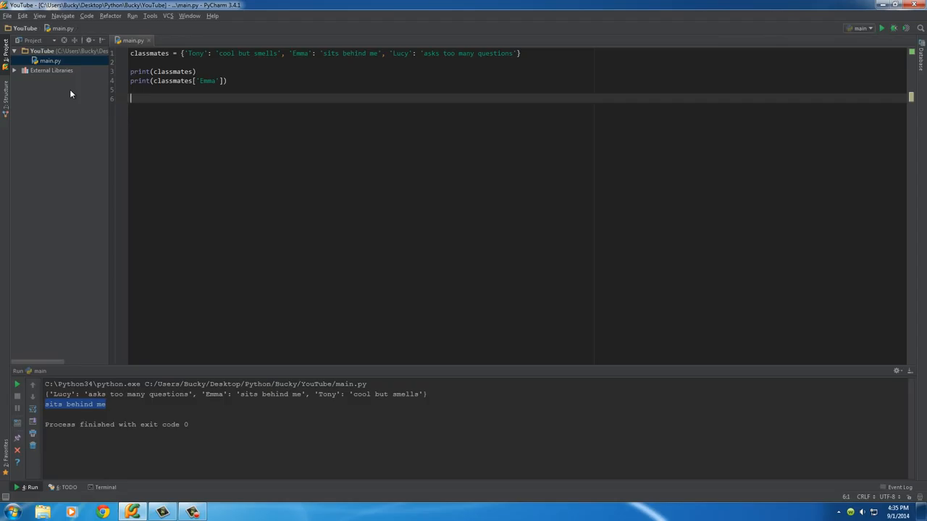
Step: Write the loop header for k, v in classmates.items():
{"action": "type", "text": "for"}
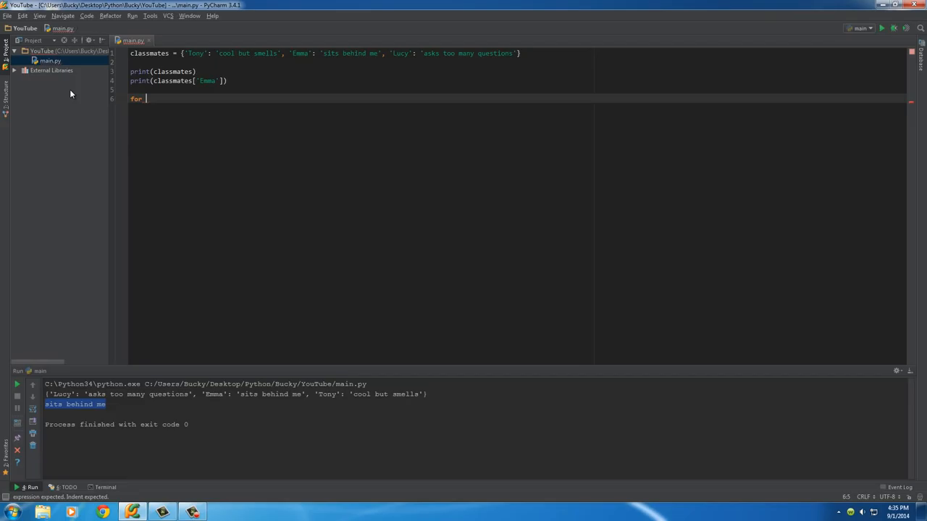
{"action": "type", "text": "i"}
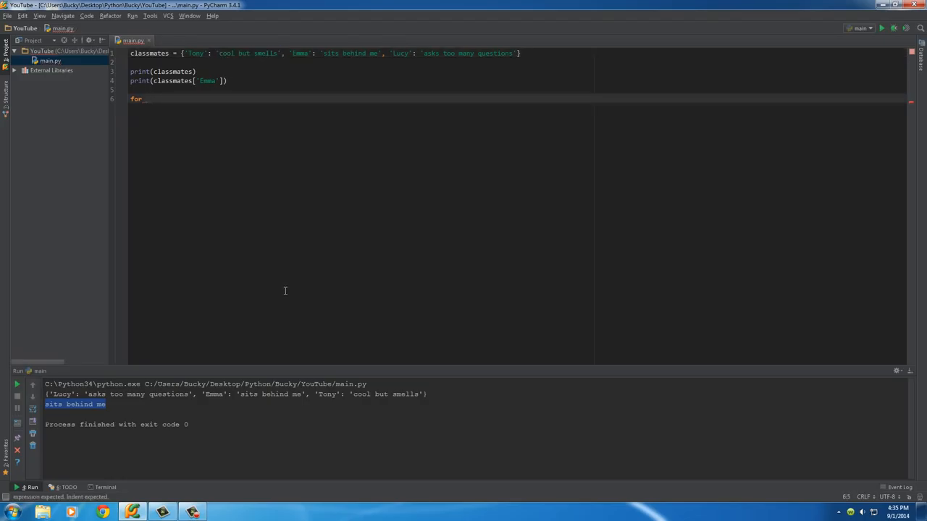
{"action": "type", "text": "k, v"}
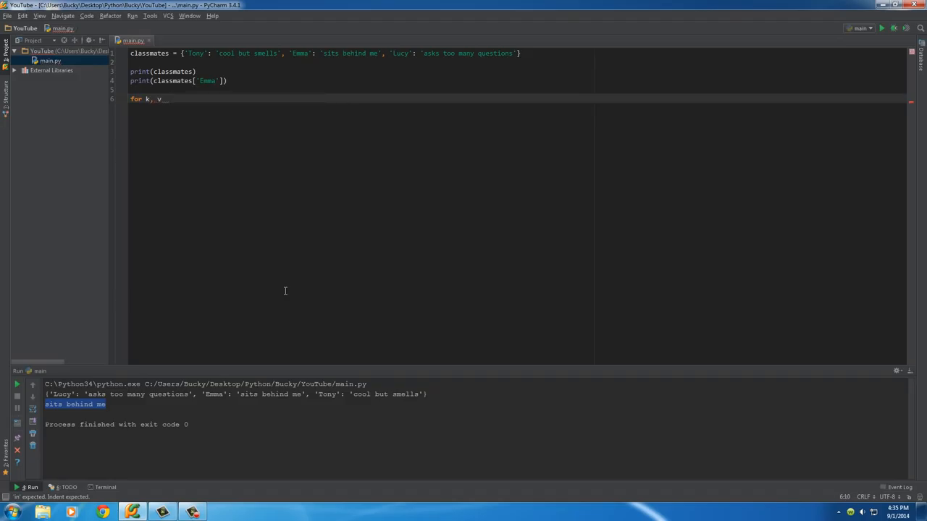
{"action": "mouse_move", "coordinate": [148, 95]}
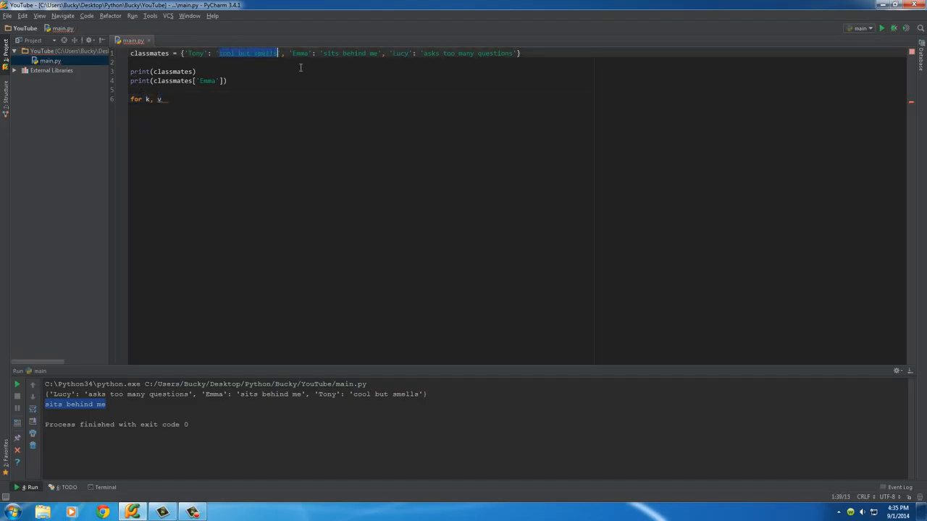
{"action": "left_click", "coordinate": [350, 53]}
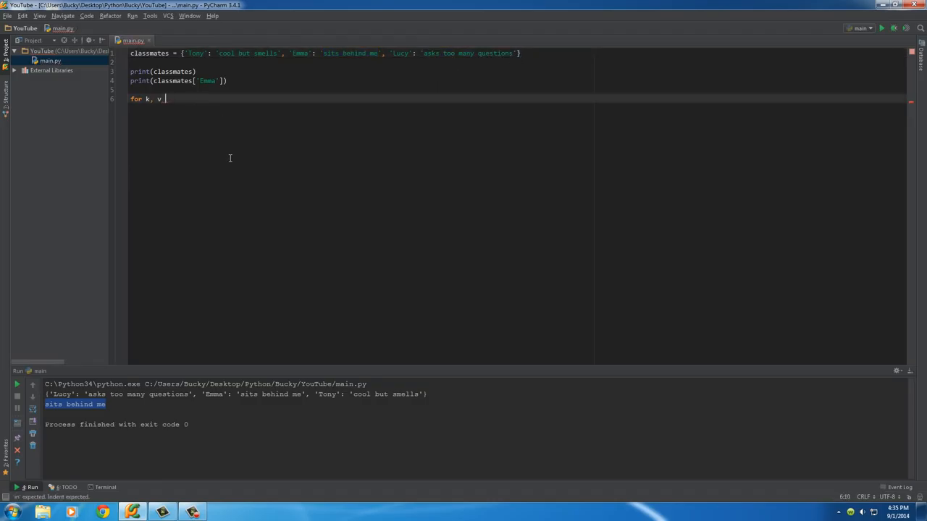
{"action": "type", "text": "in classmates"}
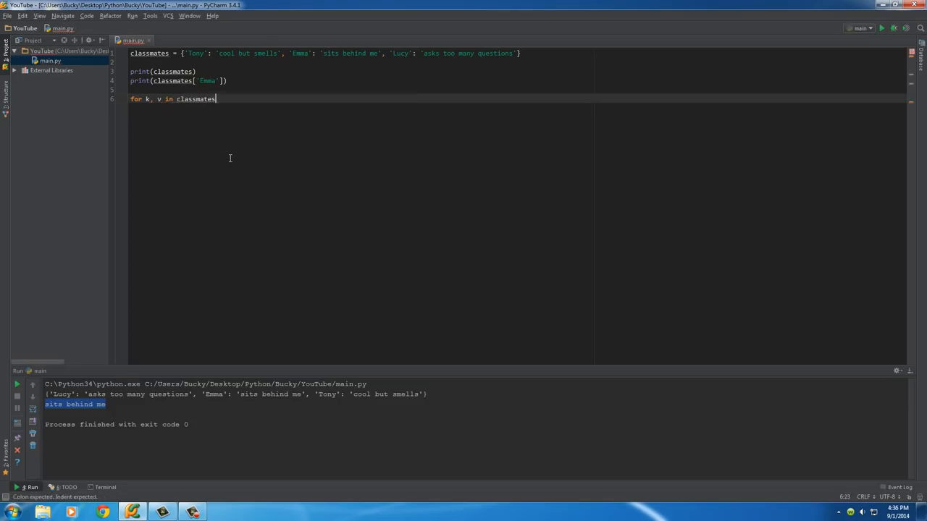
{"action": "type", "text": ".items():"}
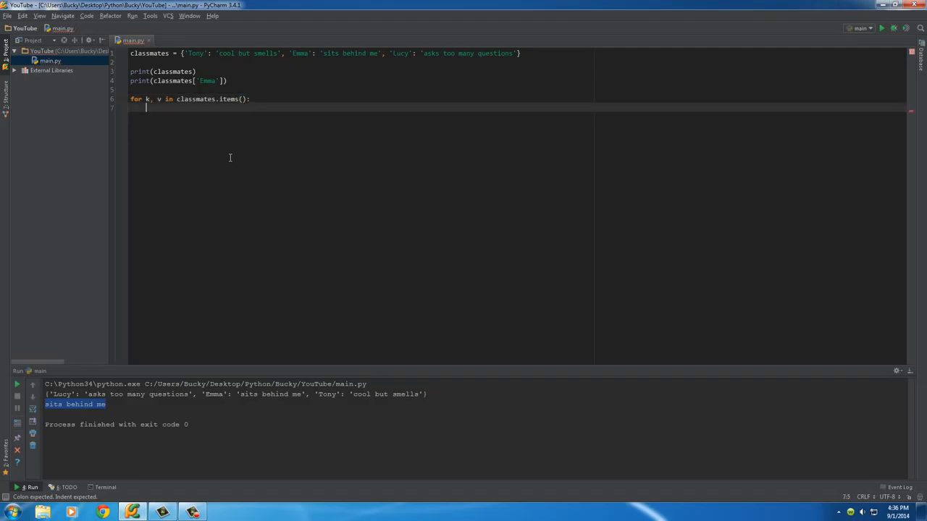
Step: Add the indented loop body print(k + v) and dismiss autocomplete
{"action": "double_click", "coordinate": [194, 99]}
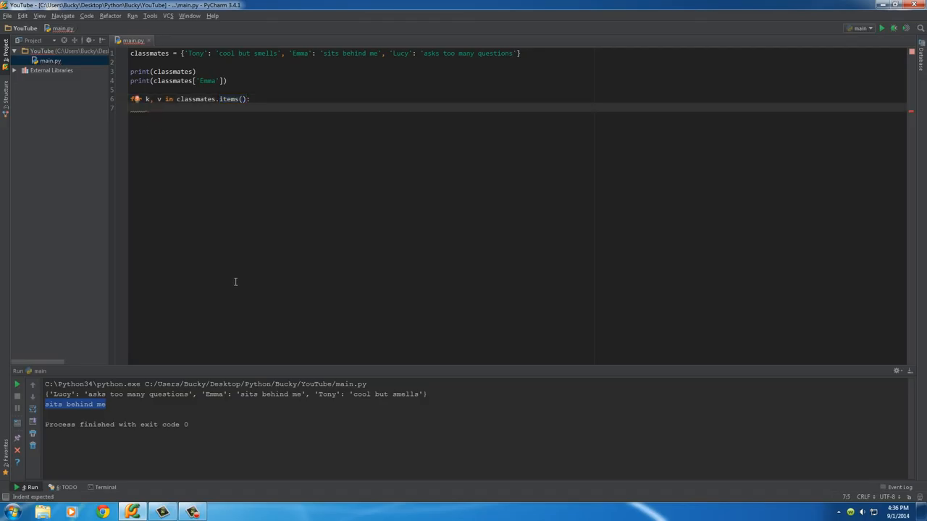
{"action": "type", "text": "print()"}
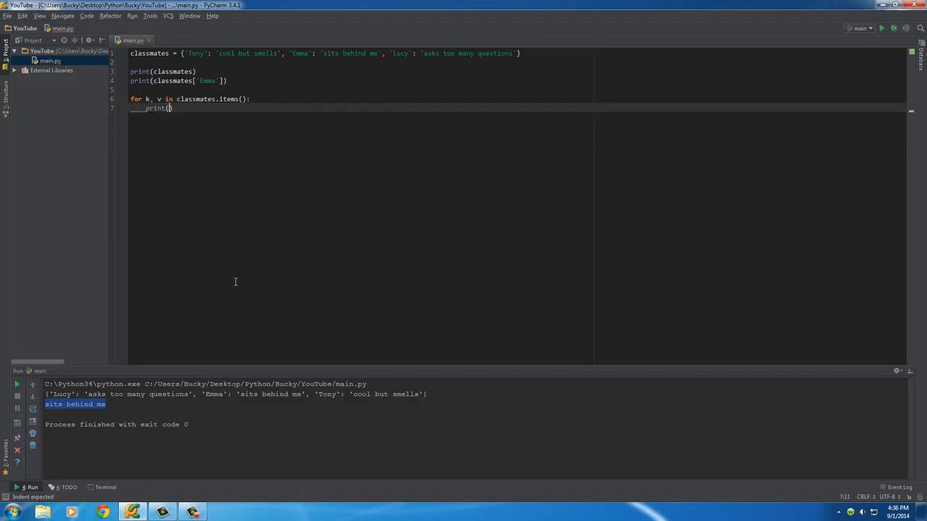
{"action": "type", "text": "k + '"}
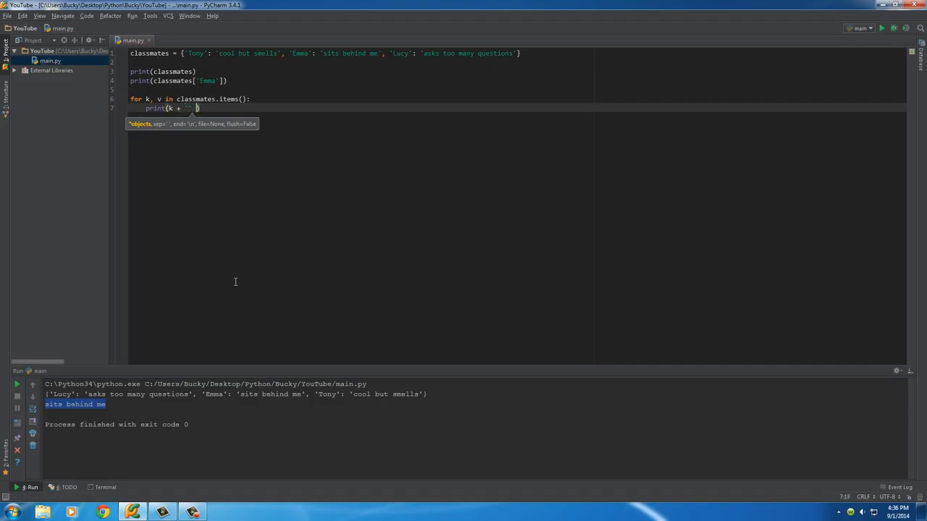
{"action": "type", "text": "+"}
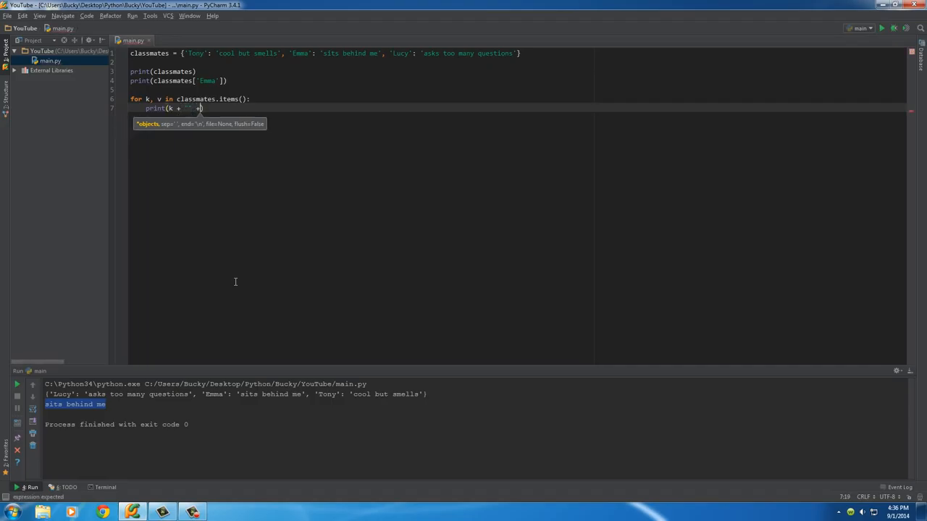
{"action": "type", "text": "v"}
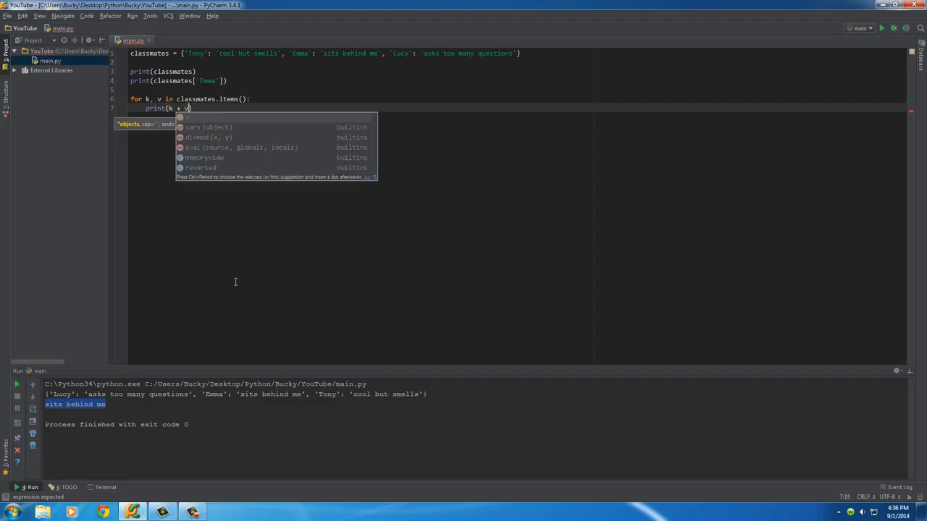
{"action": "key", "text": "Escape"}
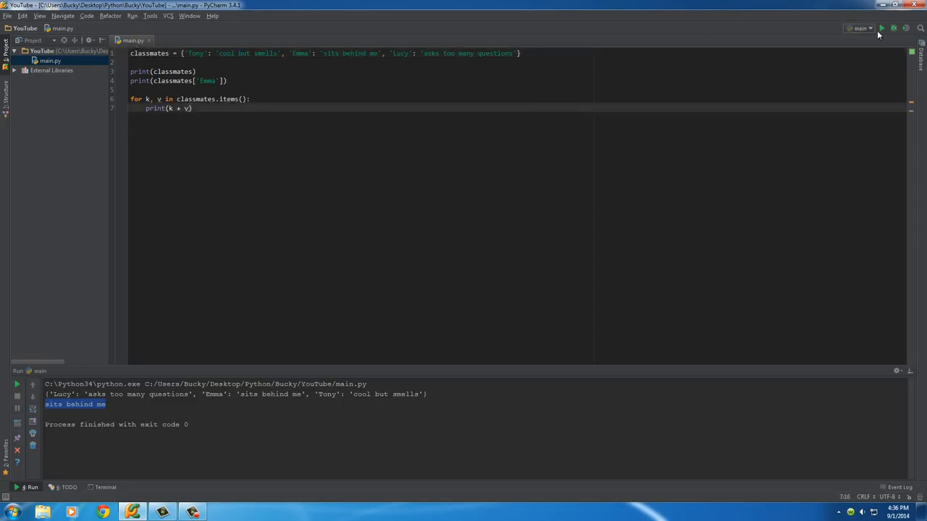
Step: Run the loop script, then run it again after removing the two earlier print lines
{"action": "left_click", "coordinate": [881, 27]}
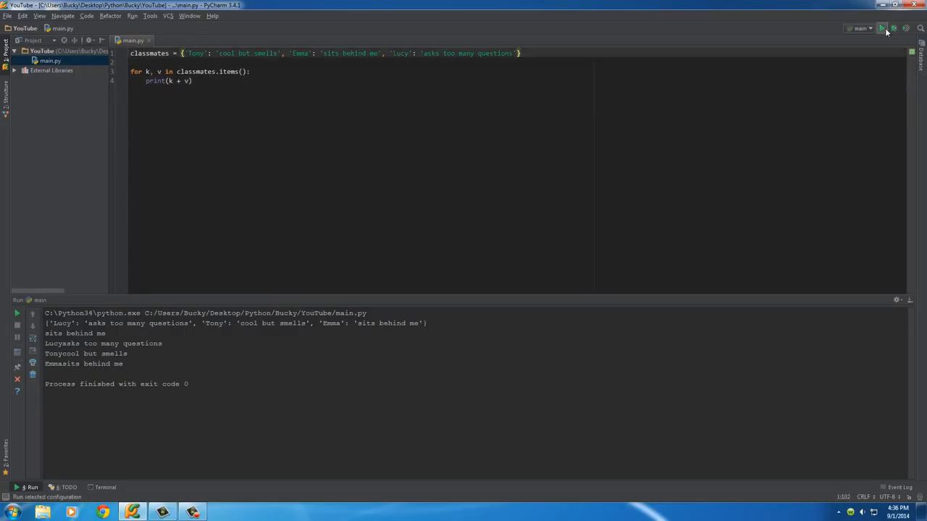
{"action": "left_click", "coordinate": [881, 28]}
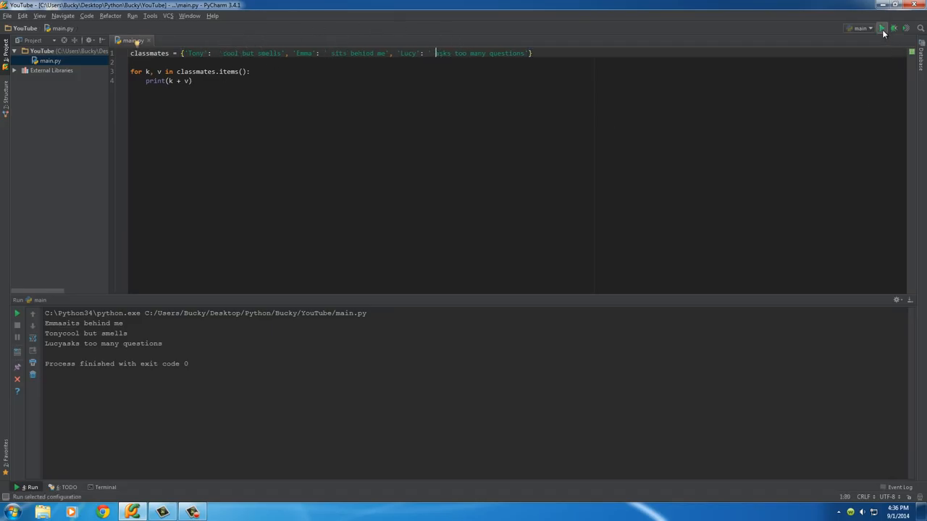
Step: Rerun the script to print spaced lines like 'Emma sits behind me', then deselect the output
{"action": "left_click", "coordinate": [881, 28]}
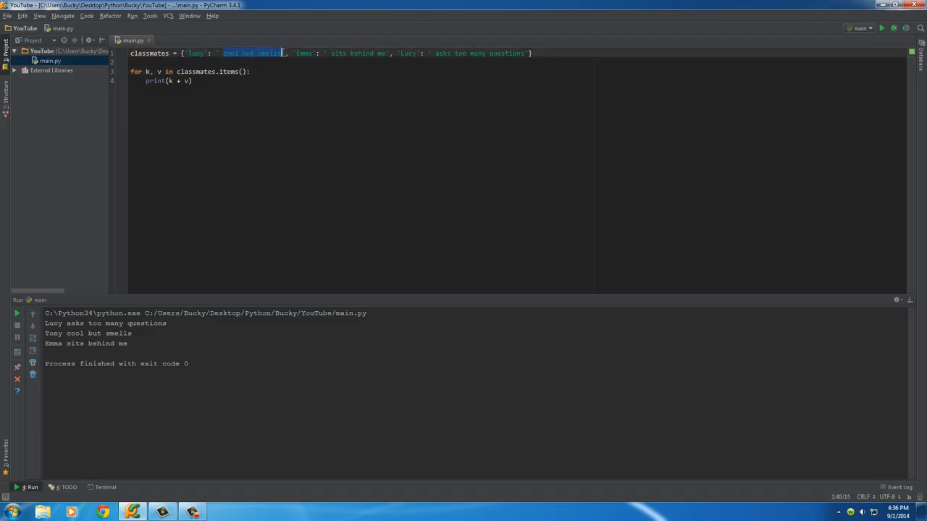
{"action": "left_click", "coordinate": [174, 71]}
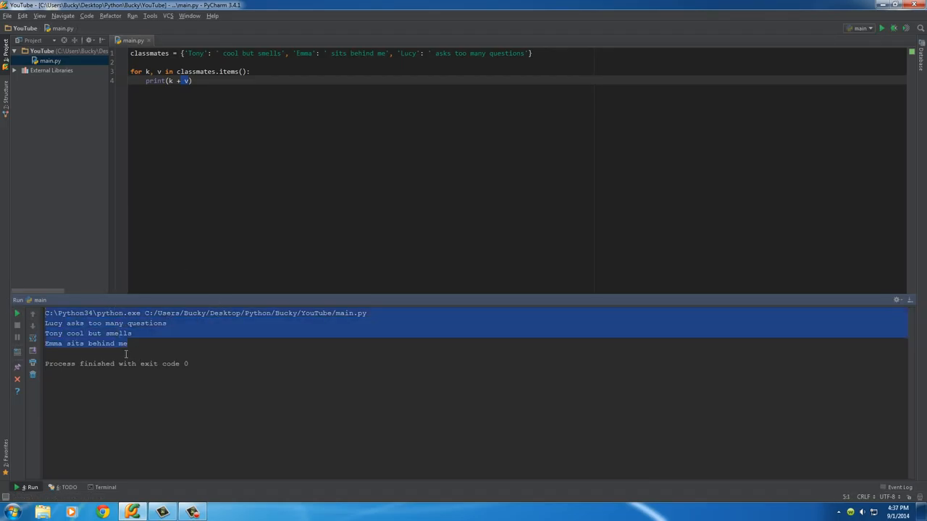
{"action": "left_click", "coordinate": [129, 352]}
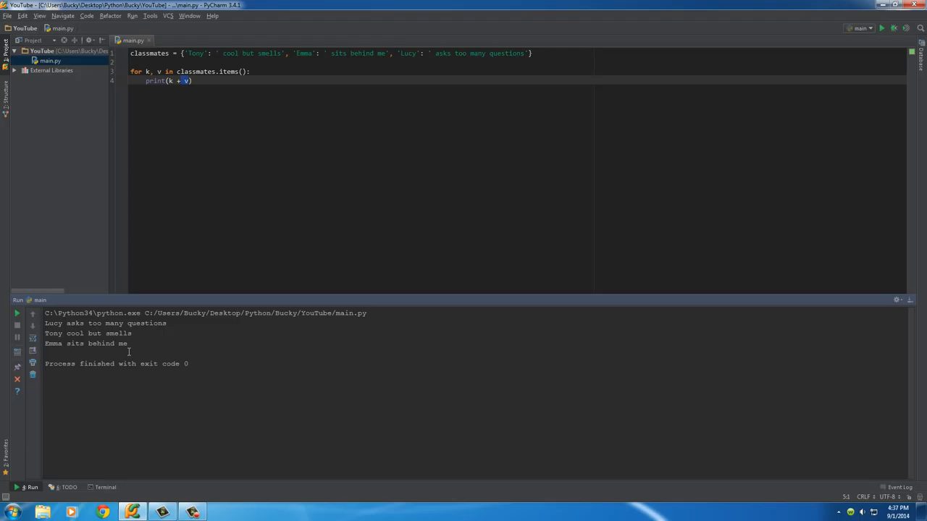